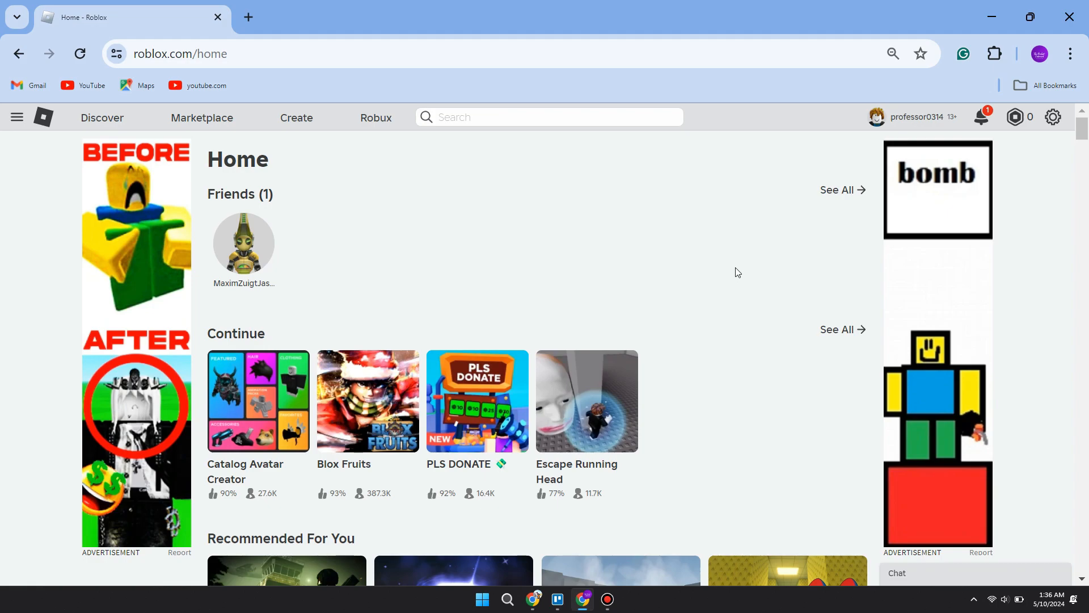
{"action": "mouse_move", "coordinate": [724, 291]}
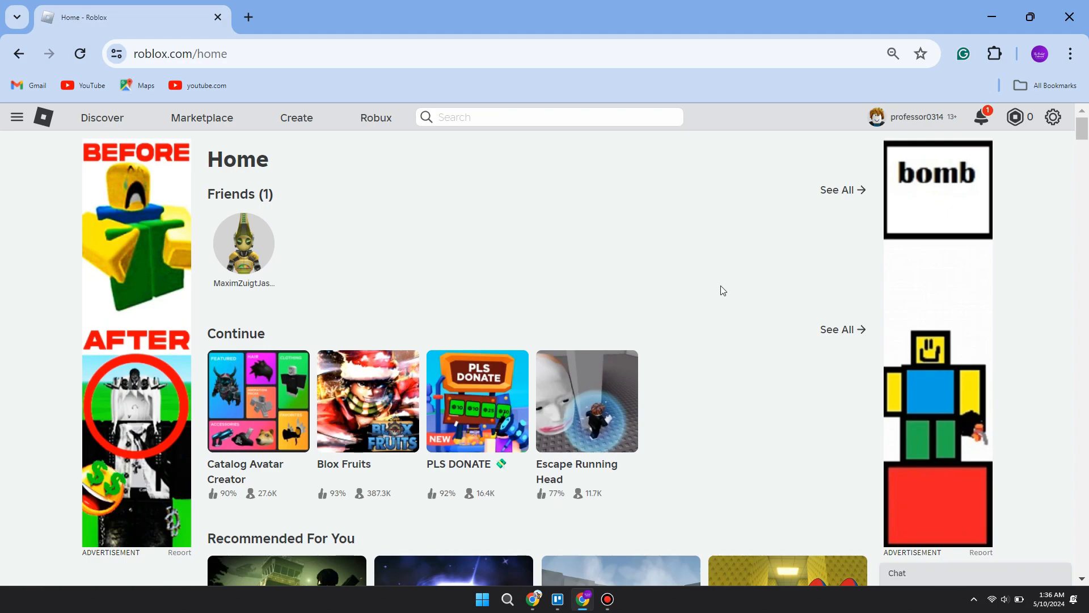
{"action": "mouse_move", "coordinate": [727, 287]}
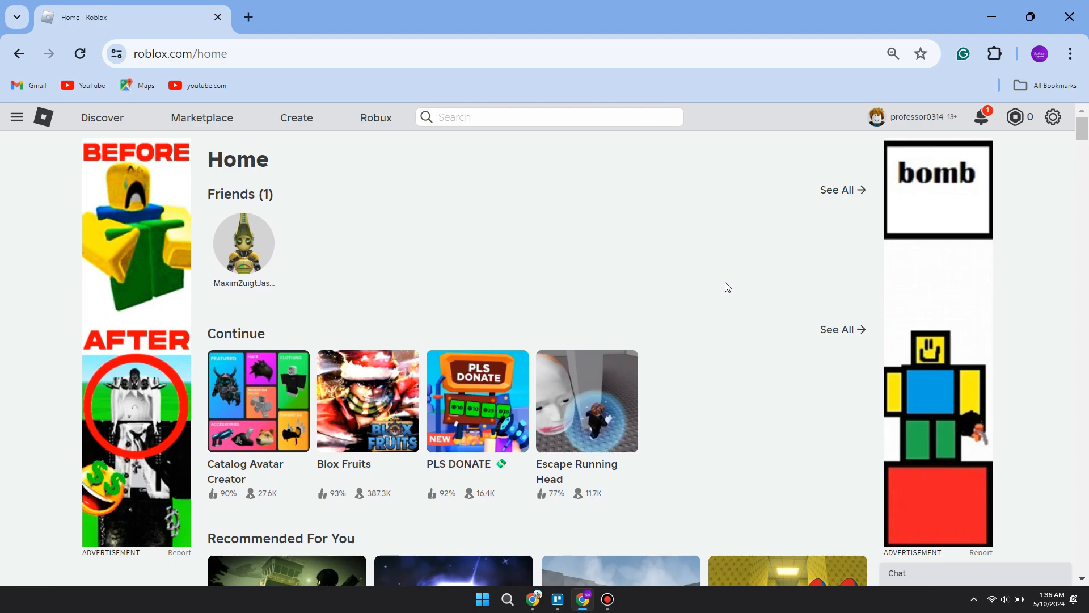
{"action": "mouse_move", "coordinate": [296, 130]}
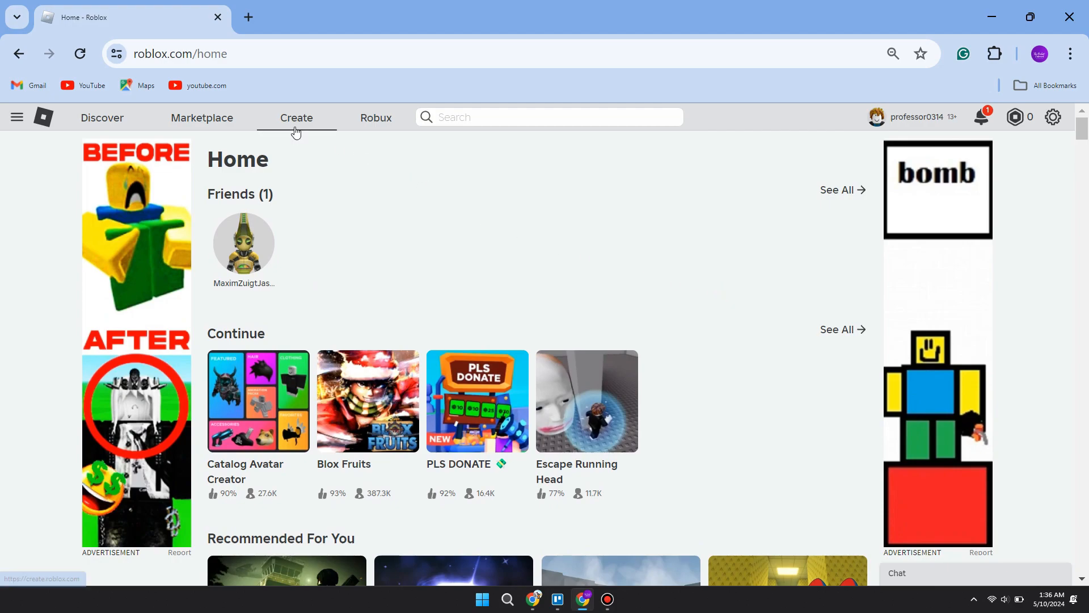
Step: Go from the Roblox site's Create link to the Creator Hub home dashboard
{"action": "left_click", "coordinate": [296, 118]}
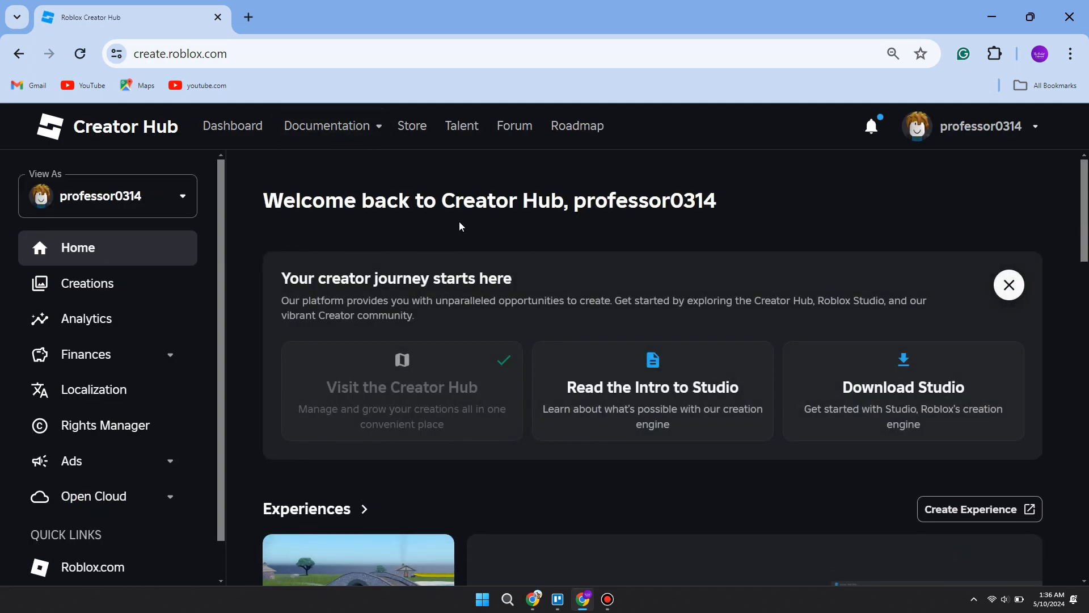
{"action": "mouse_move", "coordinate": [475, 235]}
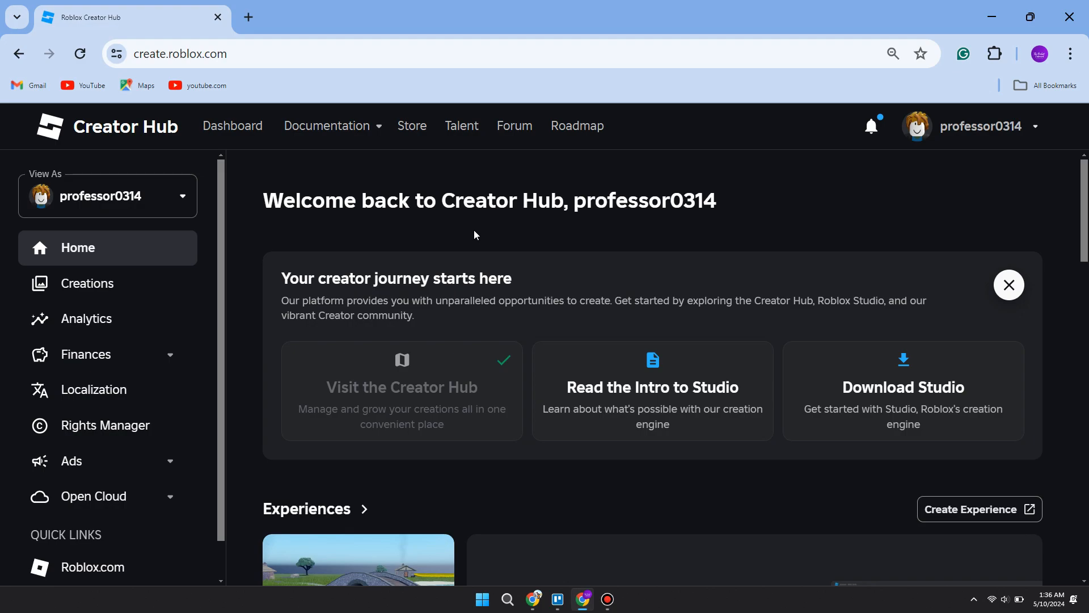
{"action": "mouse_move", "coordinate": [423, 239]}
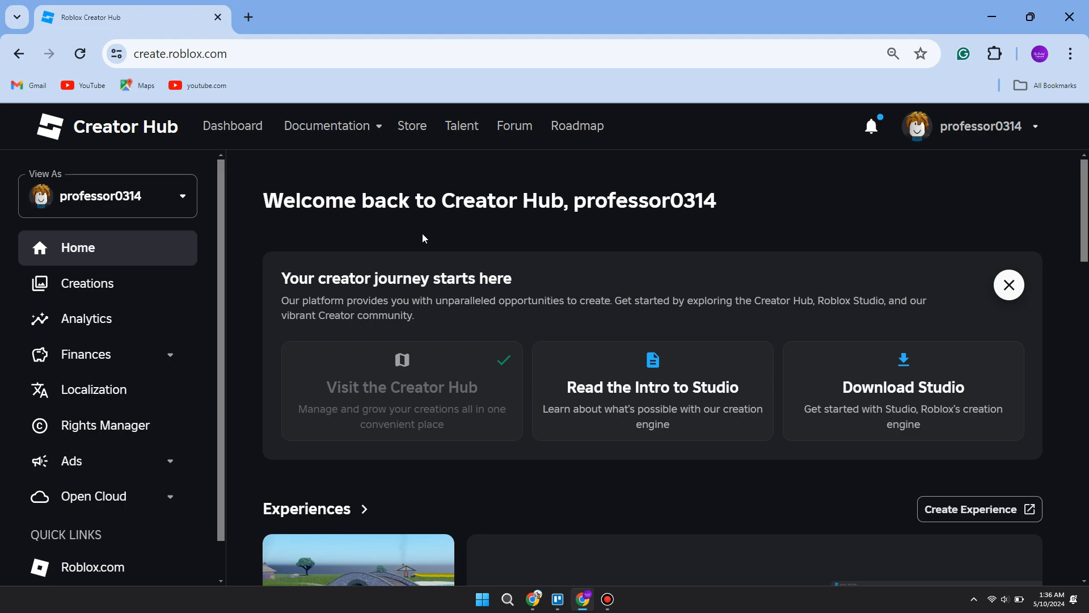
{"action": "left_click", "coordinate": [180, 54]}
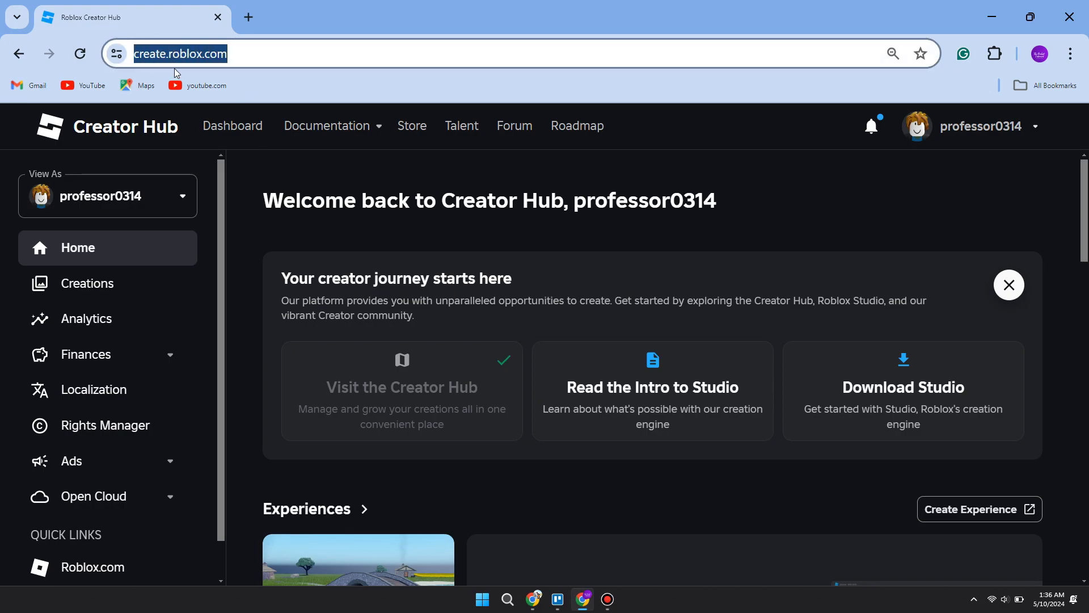
{"action": "left_click", "coordinate": [432, 236]}
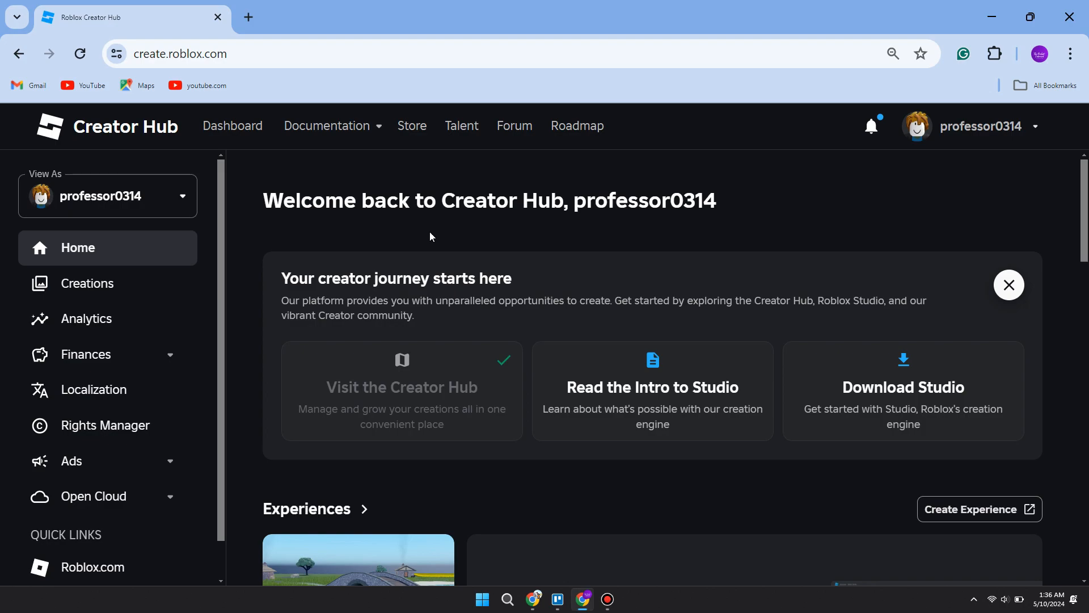
Step: Open Creations in the sidebar to list your experiences
{"action": "left_click", "coordinate": [87, 283]}
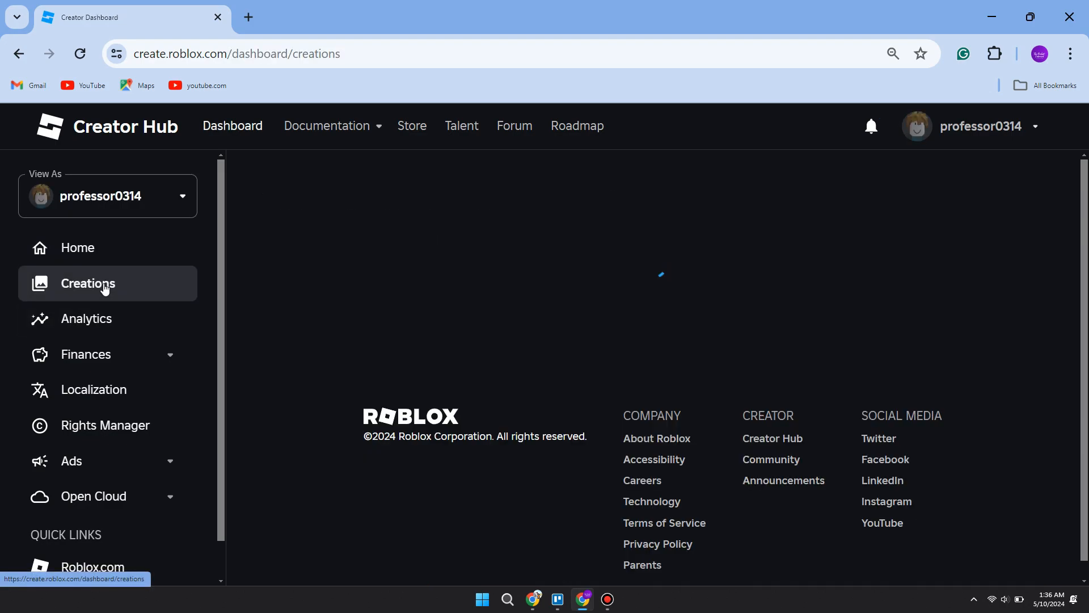
{"action": "left_click", "coordinate": [88, 283]}
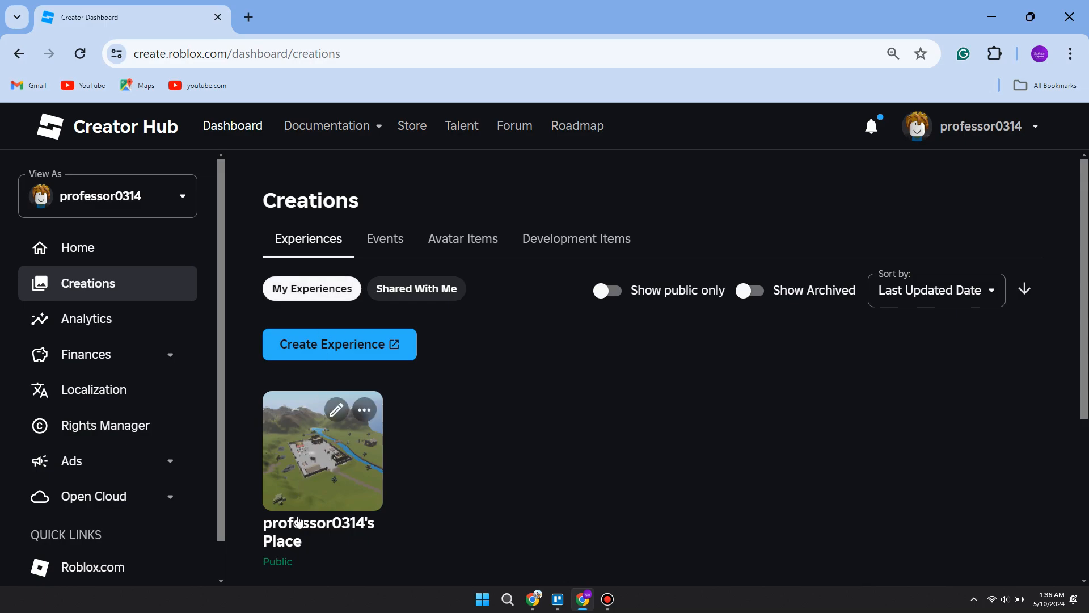
{"action": "mouse_move", "coordinate": [299, 453]}
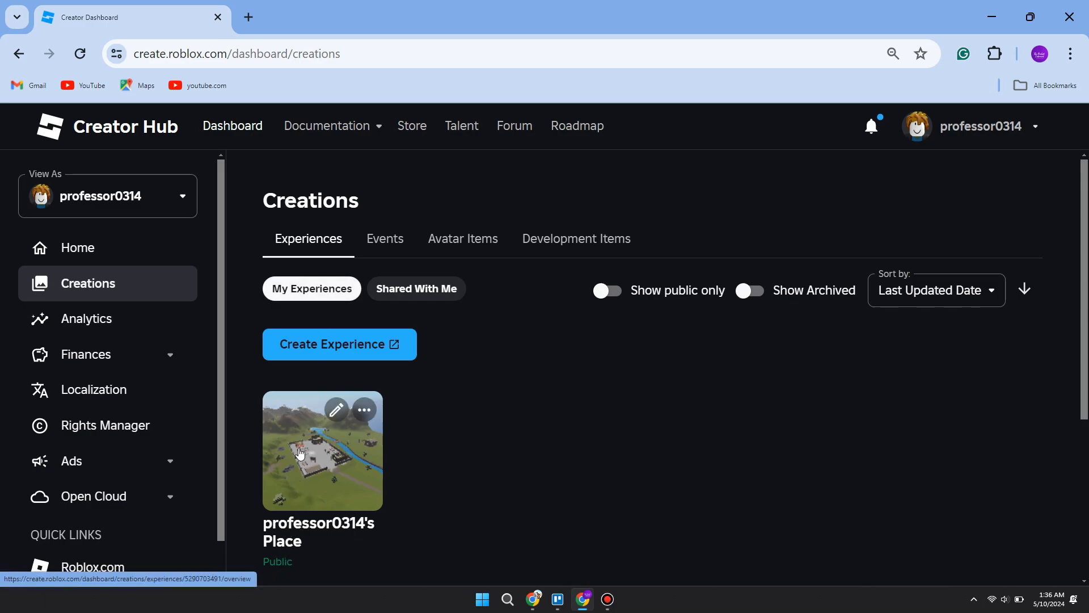
{"action": "mouse_move", "coordinate": [410, 416]}
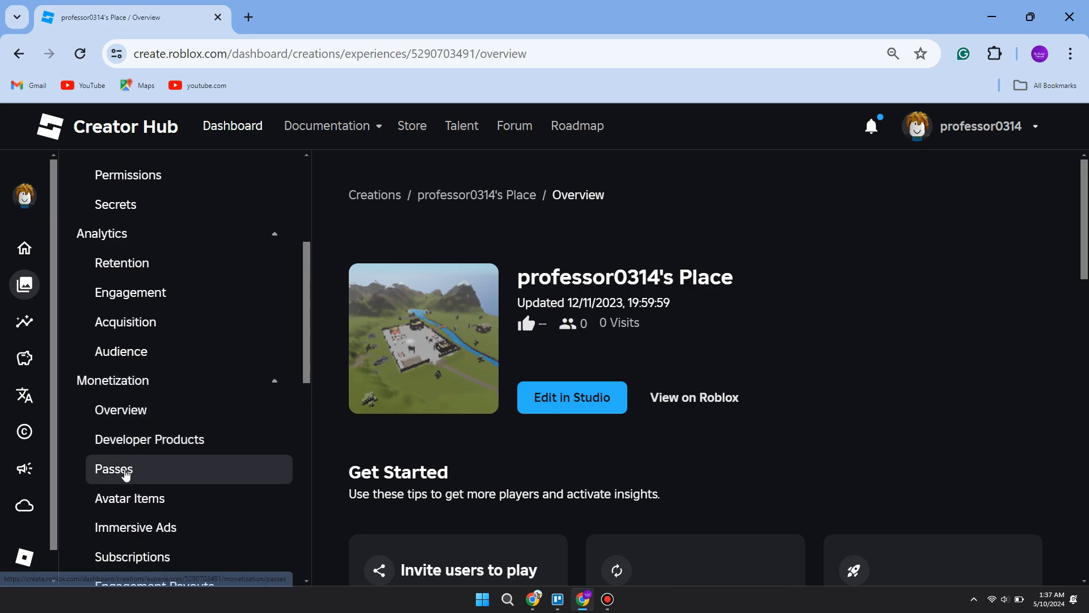
{"action": "mouse_move", "coordinate": [124, 474]}
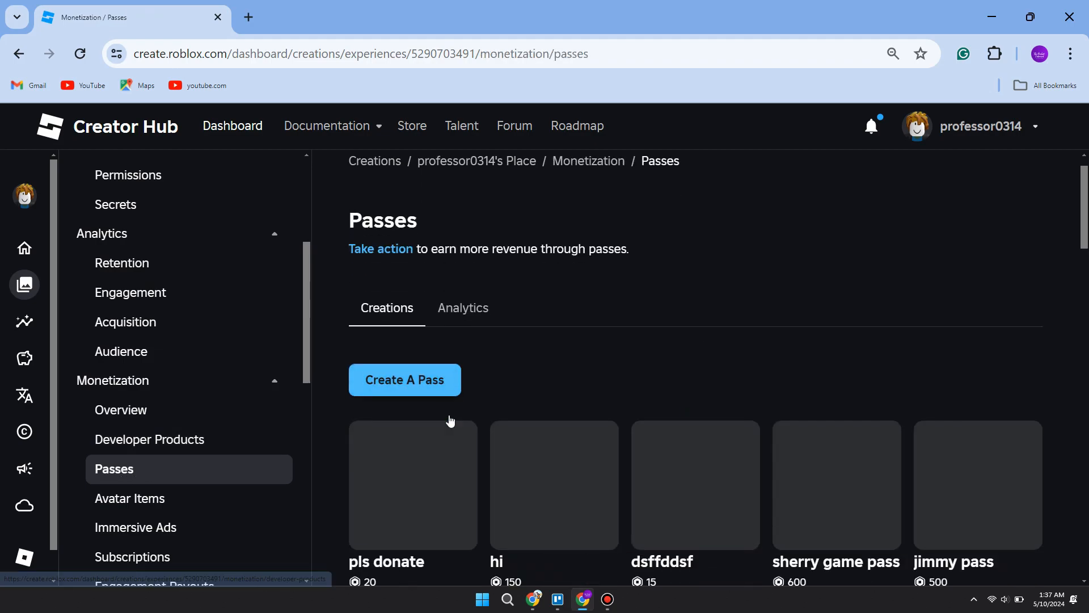
Step: Scroll down the Passes page to view the nine existing game passes and prices
{"action": "scroll", "scroll_direction": "down", "scroll_amount": 3}
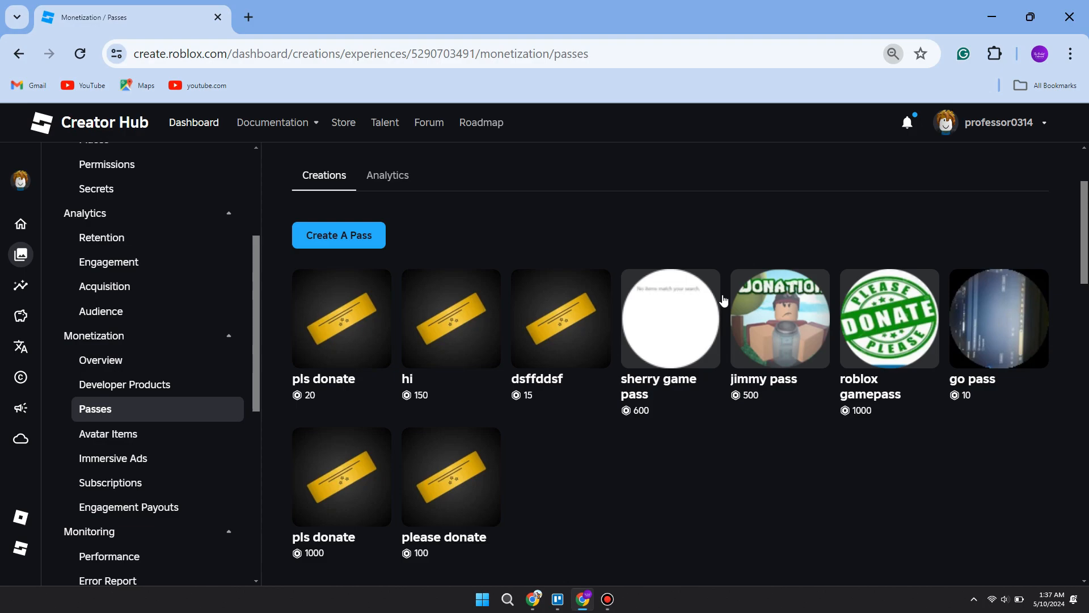
{"action": "mouse_move", "coordinate": [609, 476]}
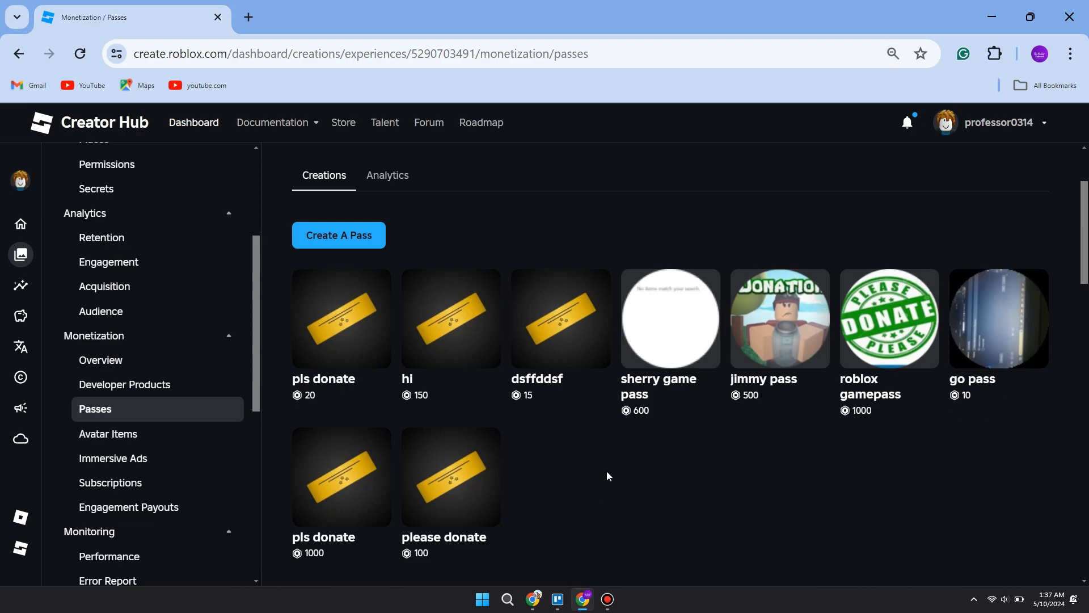
Step: Create a pass named 'Thank you so much!' with description 'this is the best'
{"action": "left_click", "coordinate": [339, 235]}
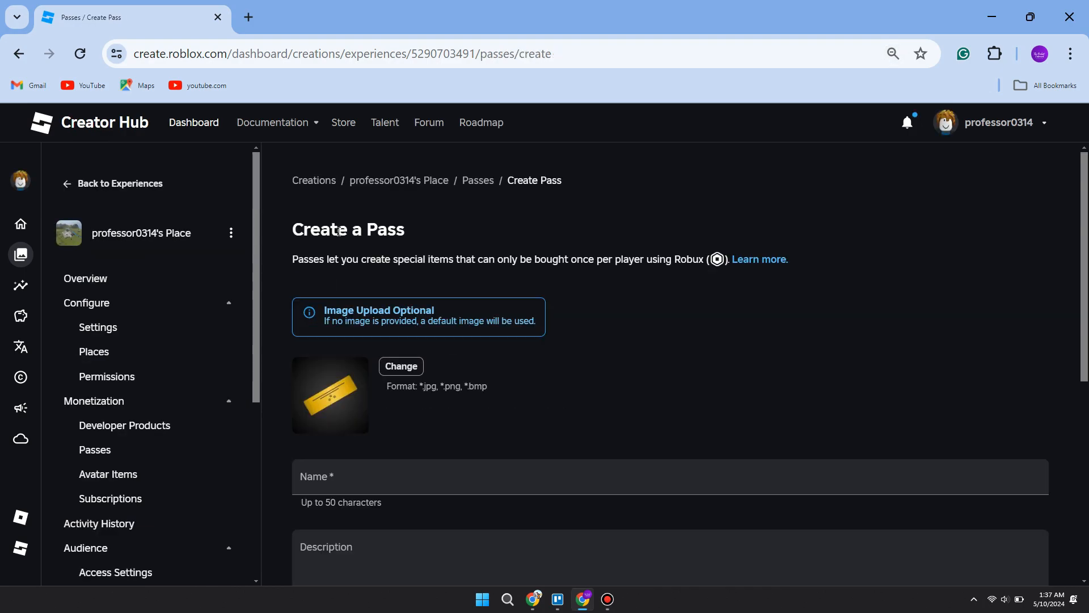
{"action": "scroll", "scroll_direction": "down", "scroll_amount": 3}
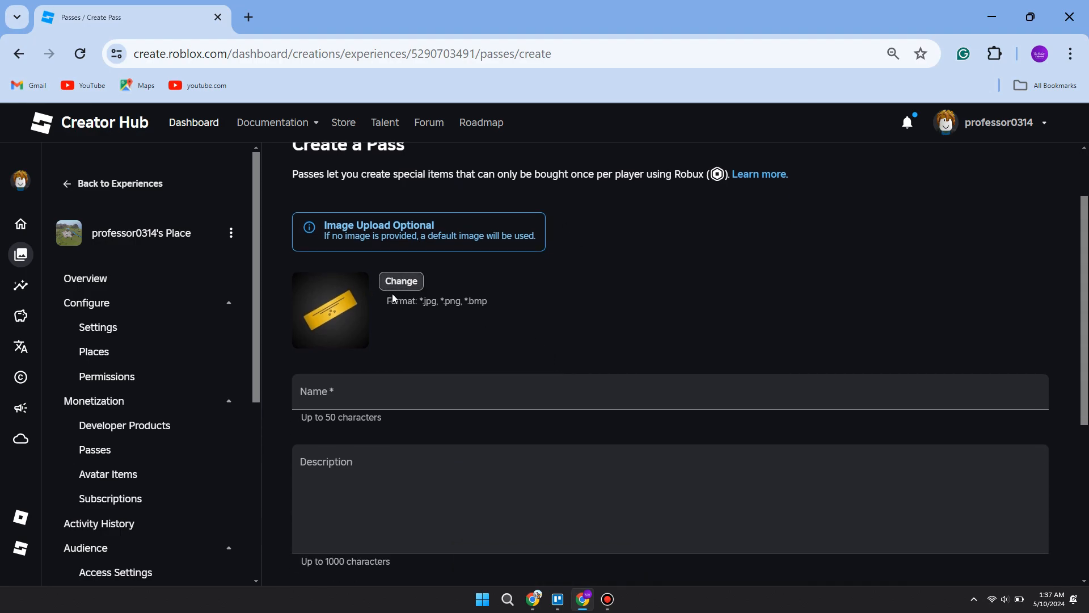
{"action": "mouse_move", "coordinate": [542, 322]}
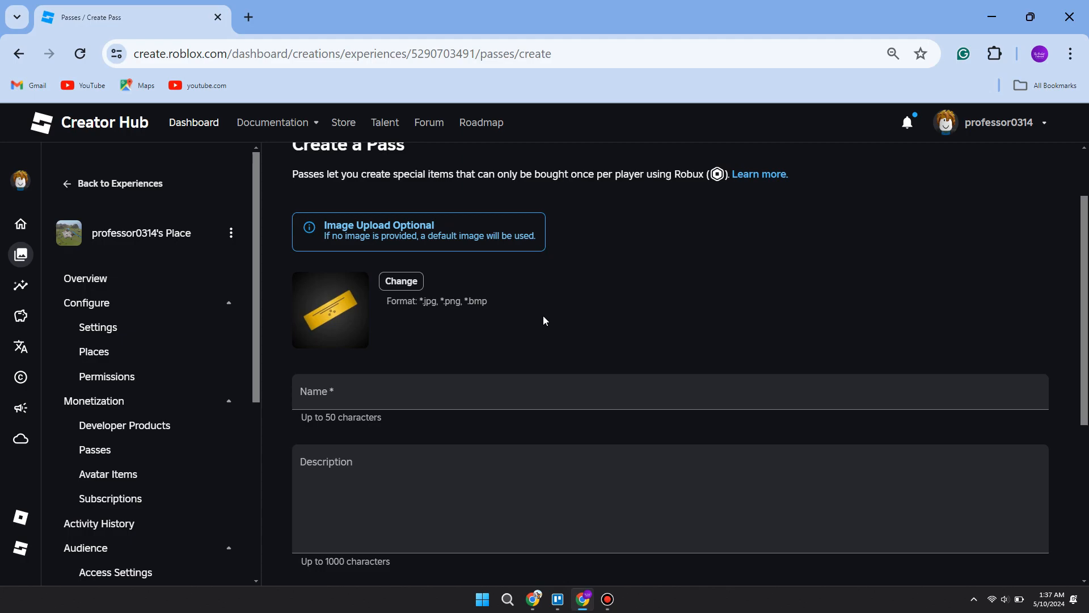
{"action": "mouse_move", "coordinate": [558, 317]}
{"action": "type", "text": "this is the best."}
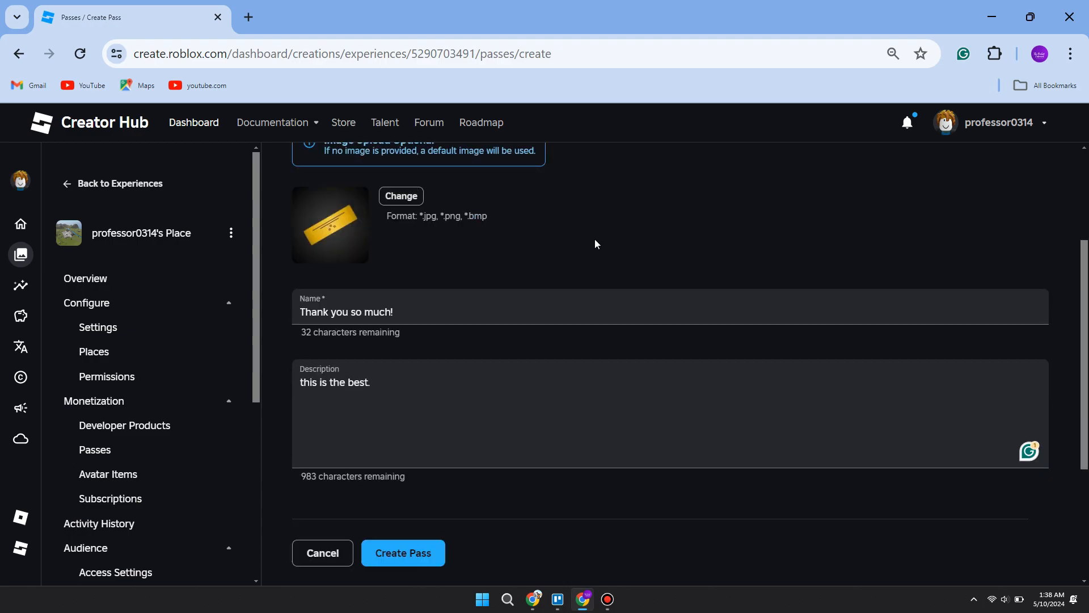
{"action": "scroll", "scroll_direction": "down", "scroll_amount": 3}
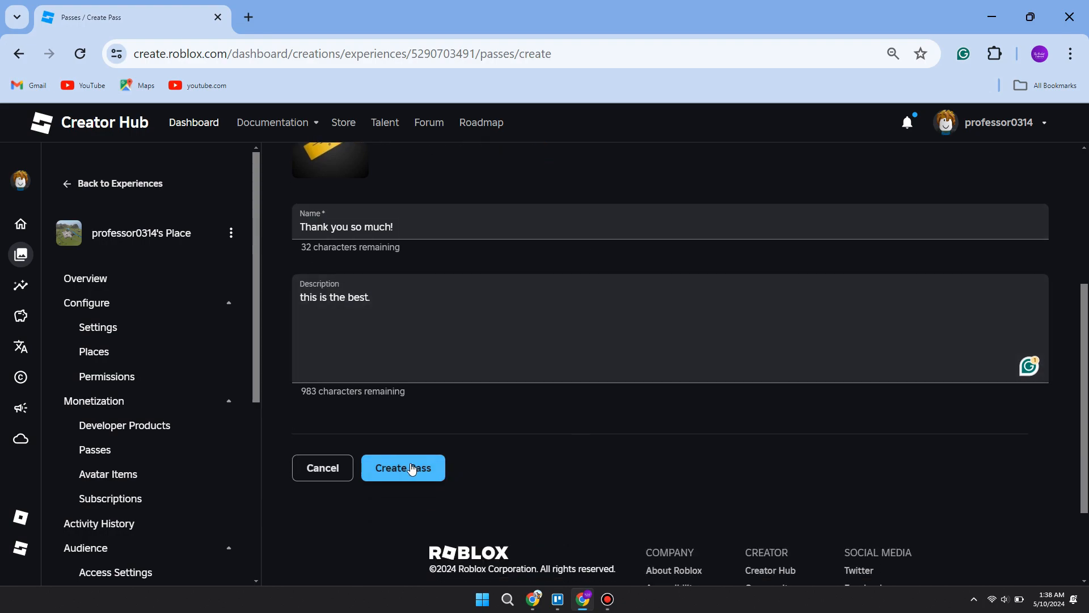
{"action": "left_click", "coordinate": [403, 468]}
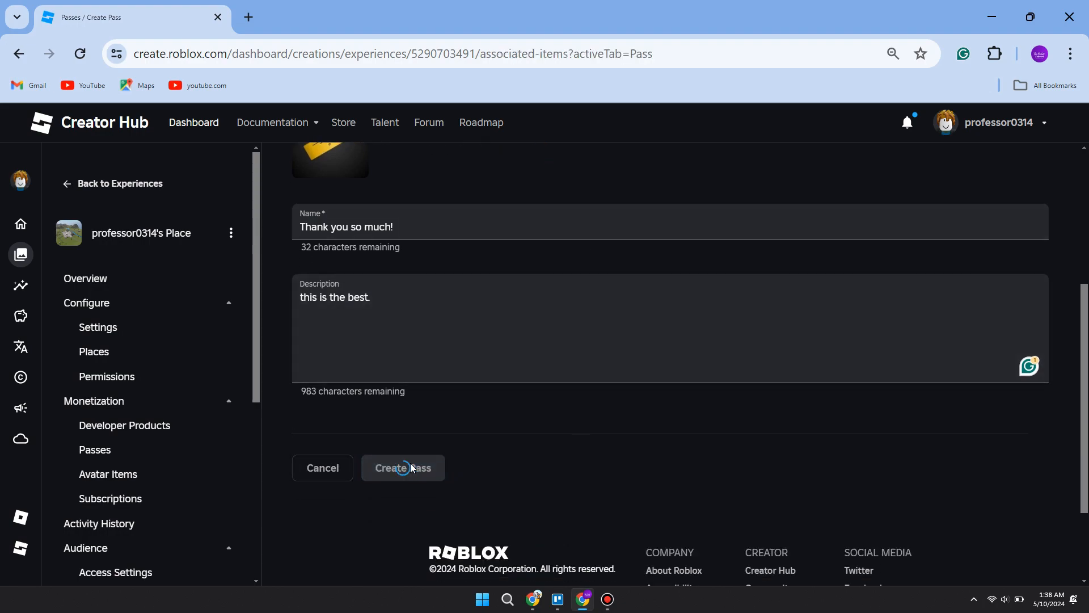
{"action": "left_click", "coordinate": [403, 468]}
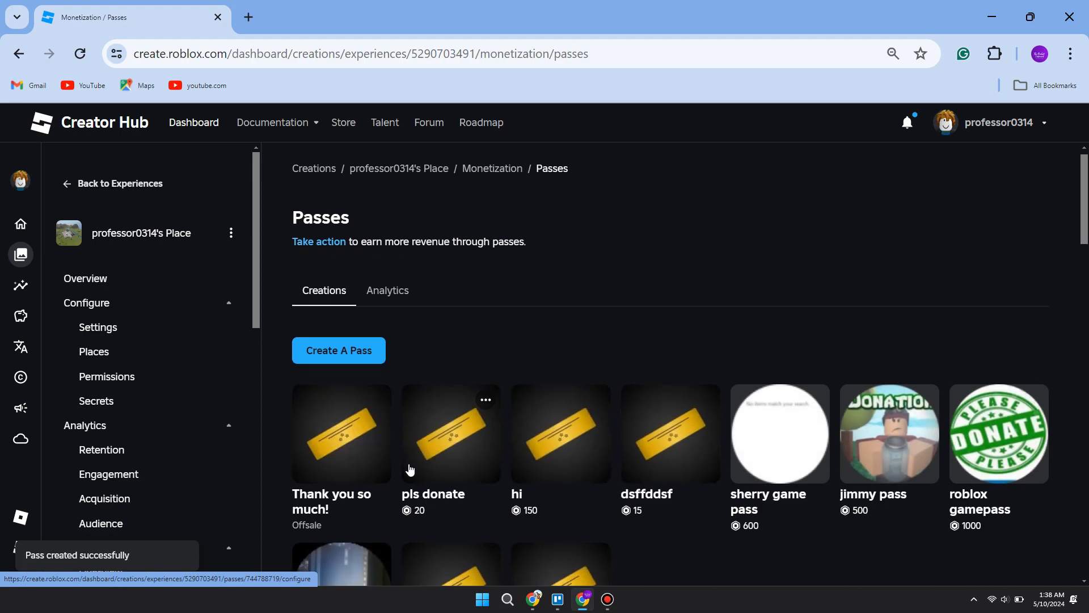
Step: Open the 'Thank you so much!' pass thumbnail to reach its Basic Settings
{"action": "scroll", "scroll_direction": "down", "scroll_amount": 3}
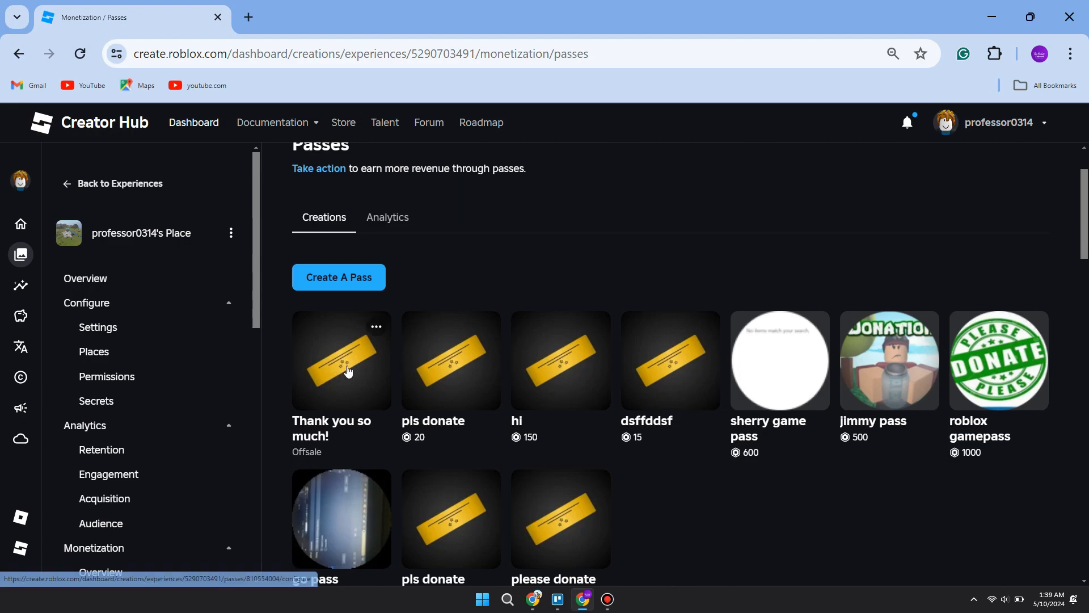
{"action": "left_click", "coordinate": [348, 370]}
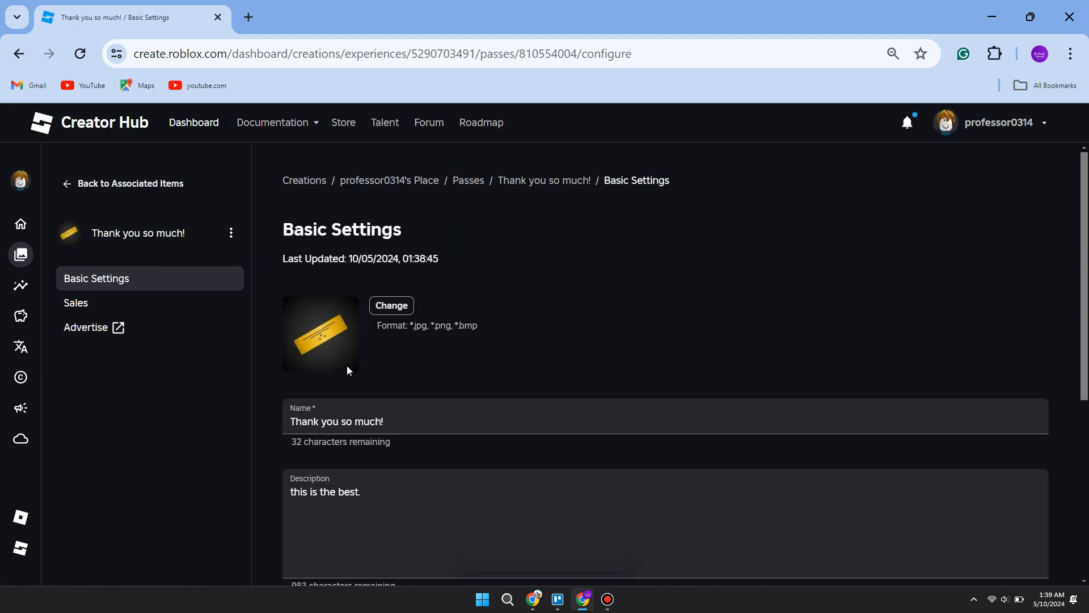
{"action": "mouse_move", "coordinate": [78, 306]}
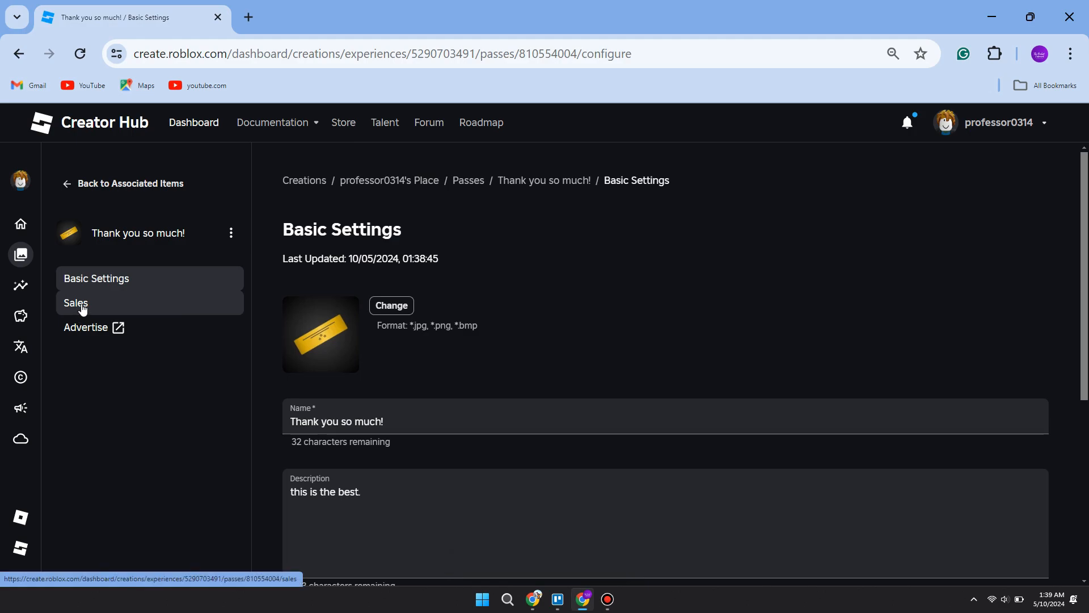
Step: Enable Item for Sale at 125 Robux in the pass's Sales settings and save
{"action": "left_click", "coordinate": [76, 303]}
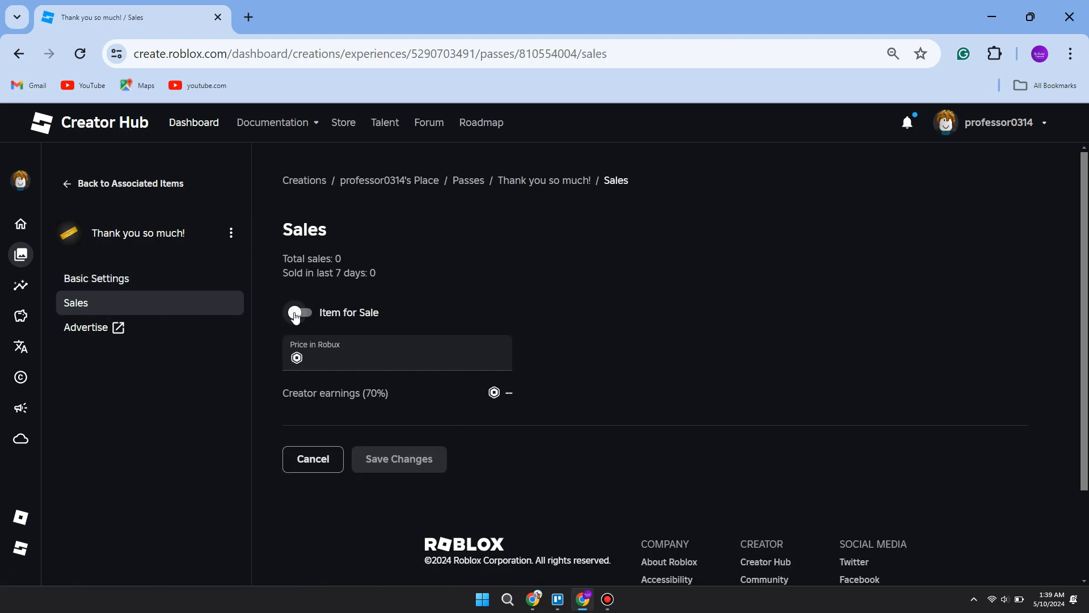
{"action": "left_click", "coordinate": [298, 313]}
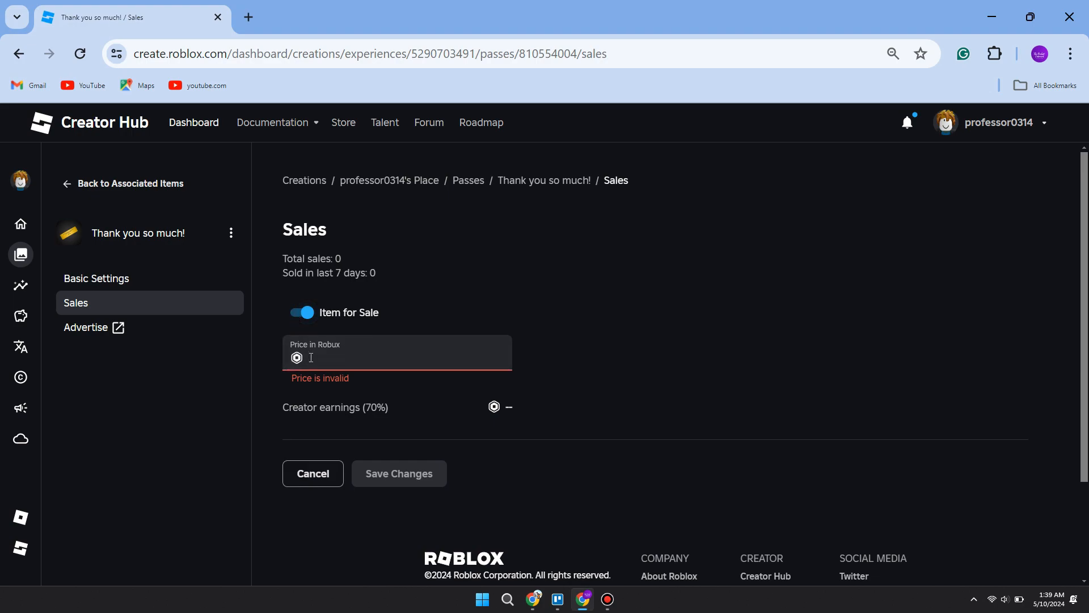
{"action": "type", "text": "125"}
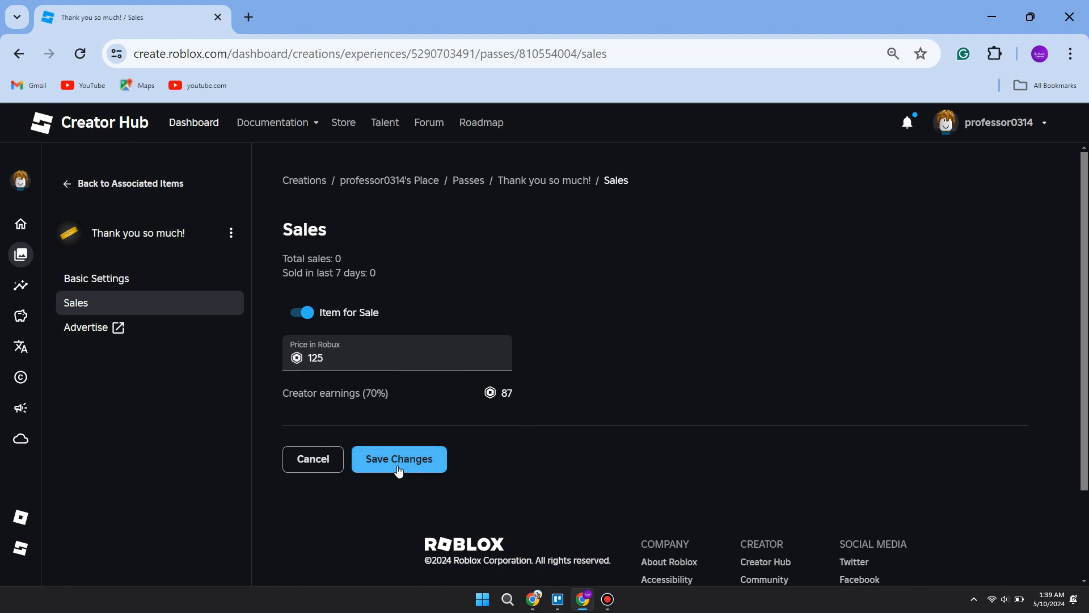
{"action": "left_click", "coordinate": [399, 459]}
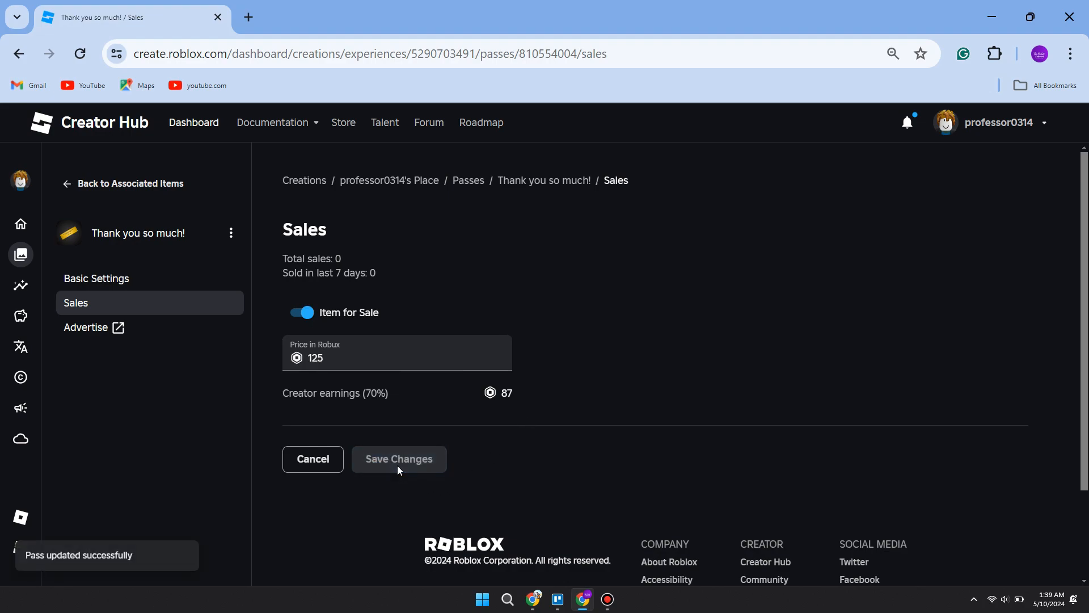